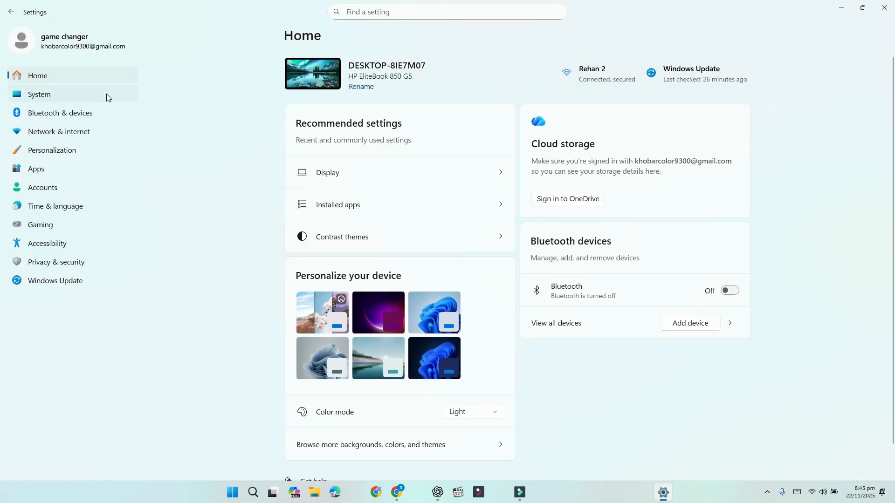
# Step: Confirm the PC runs Windows 11 Pro 25H2 under System > About, then close Settings
pyautogui.click(39, 94)
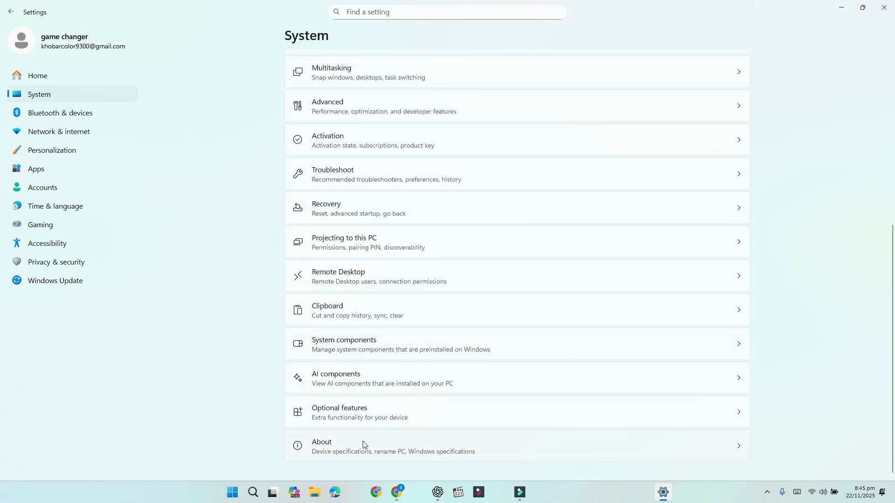
pyautogui.click(377, 447)
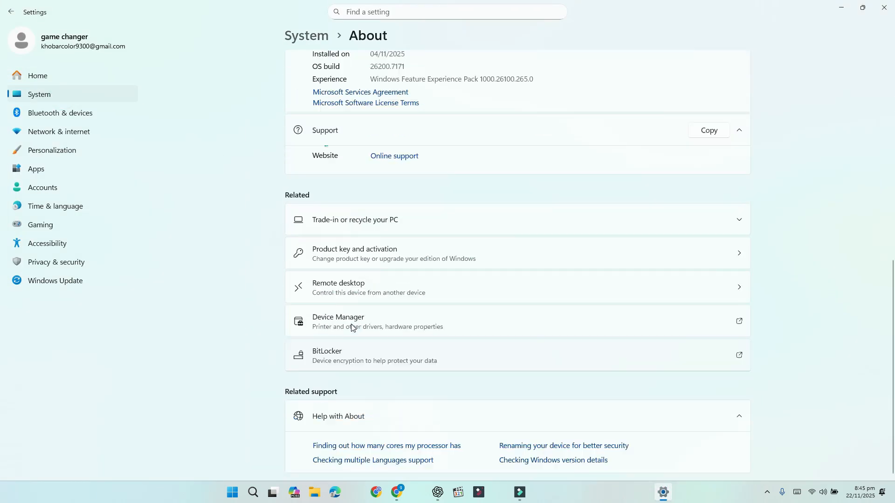
pyautogui.scroll(3)
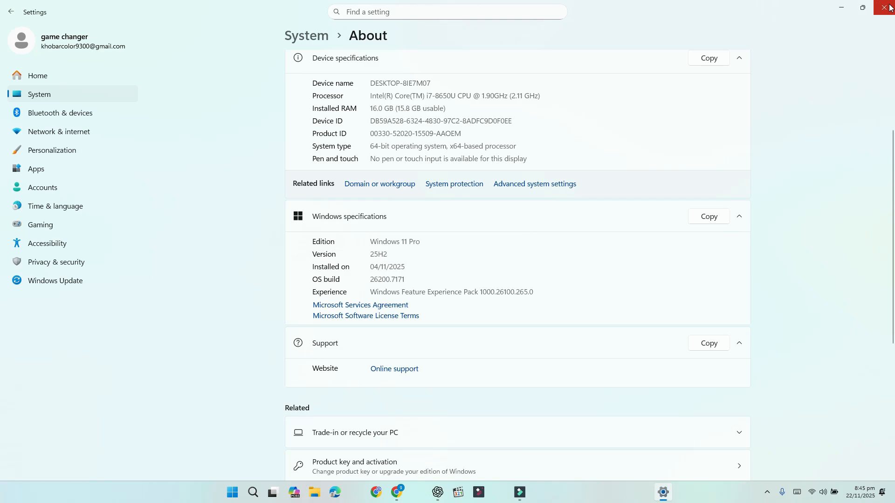
pyautogui.click(889, 8)
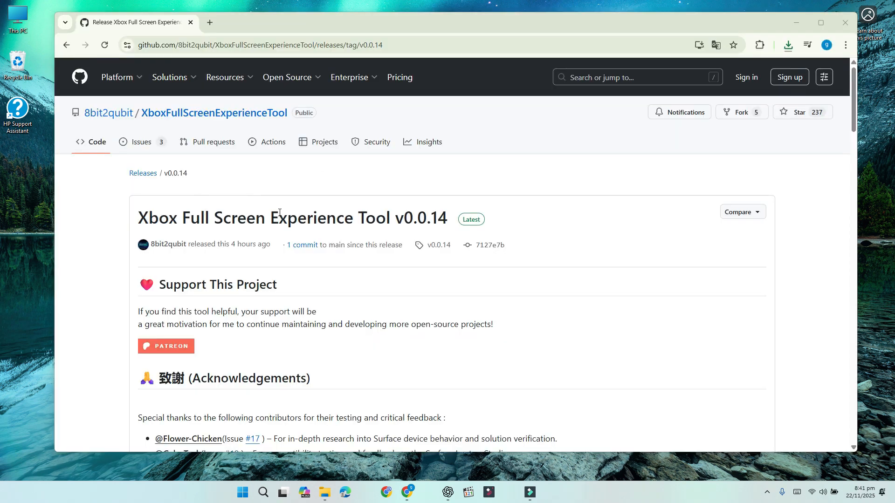
# Step: Scroll the v0.0.14 release page down to the Assets list with the Full and Lite MSI installers
pyautogui.scroll(-3)
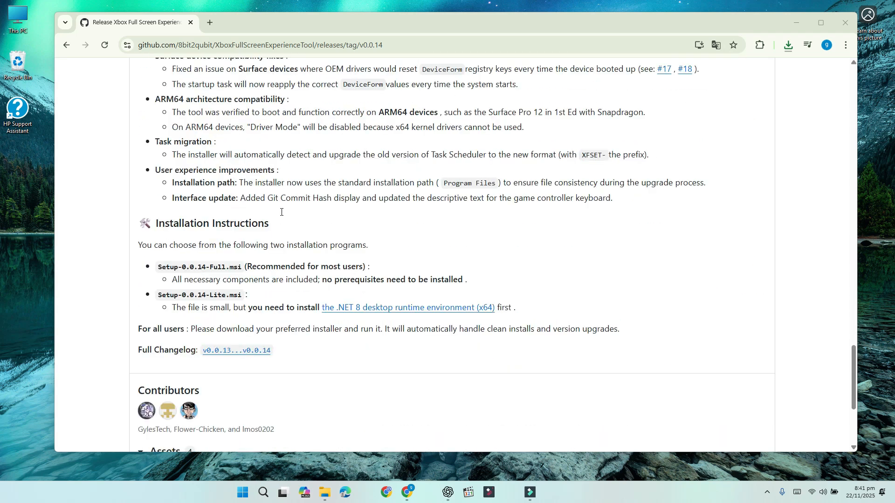
pyautogui.scroll(-3)
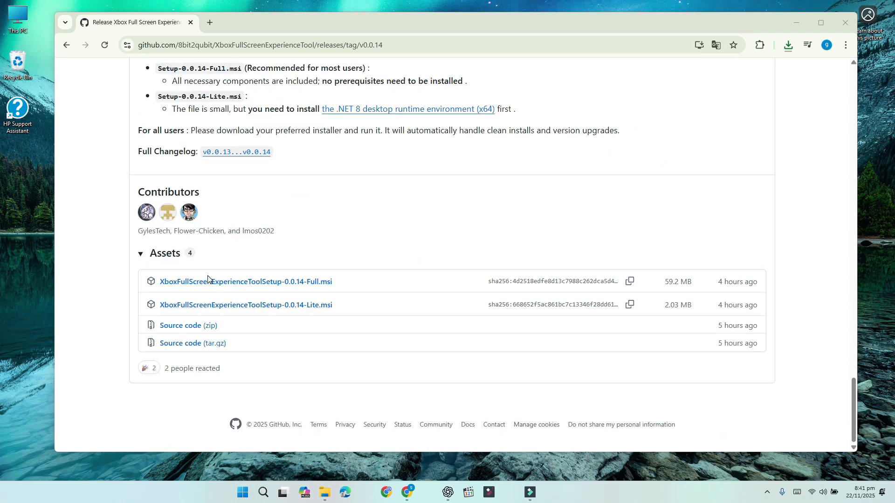
pyautogui.moveTo(222, 288)
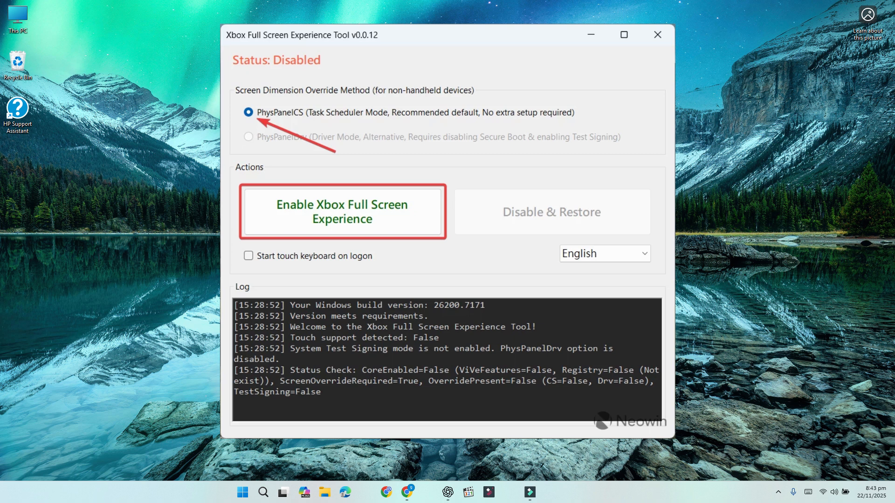
# Step: Enable the Xbox Full Screen Experience using the recommended PhysPanelCS method
pyautogui.click(657, 35)
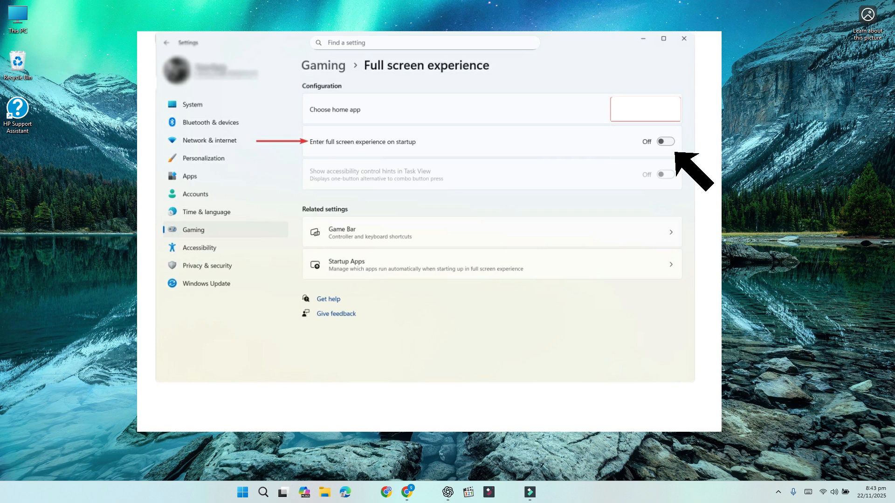
# Step: Switch 'Enter full screen experience on startup' to On in Gaming settings
pyautogui.click(683, 38)
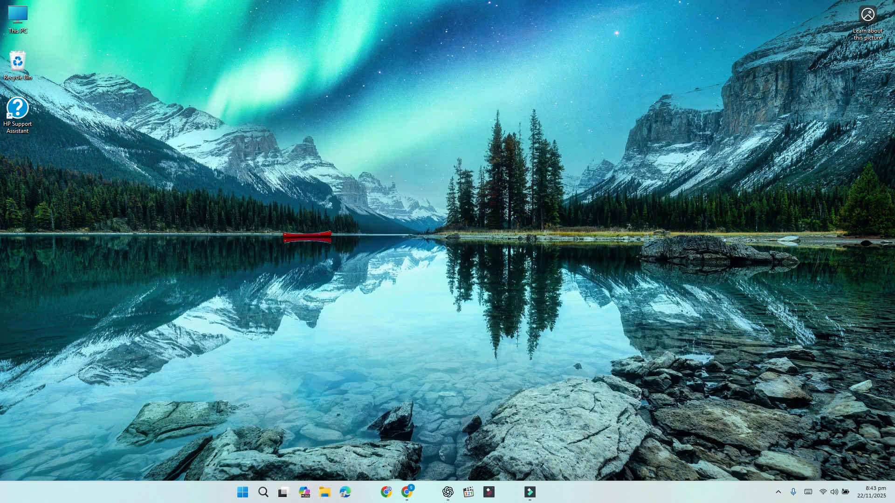